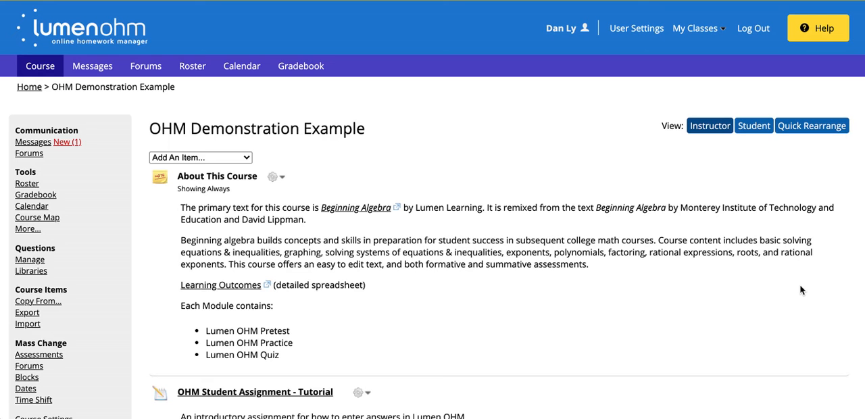
- Bring up the gear menu of Homework 1: Fractions Operations on the course page
scroll(down, 3)
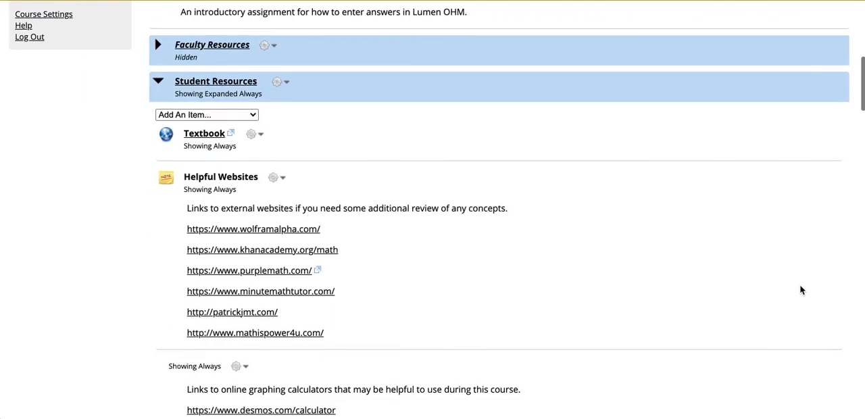
scroll(down, 3)
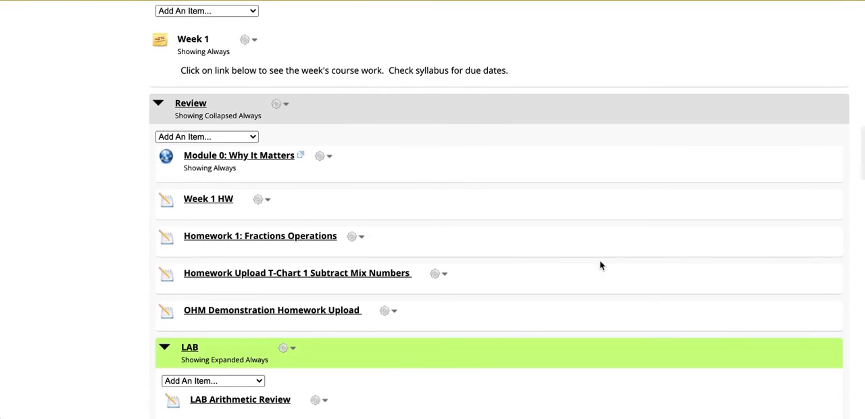
mouse_move(358, 238)
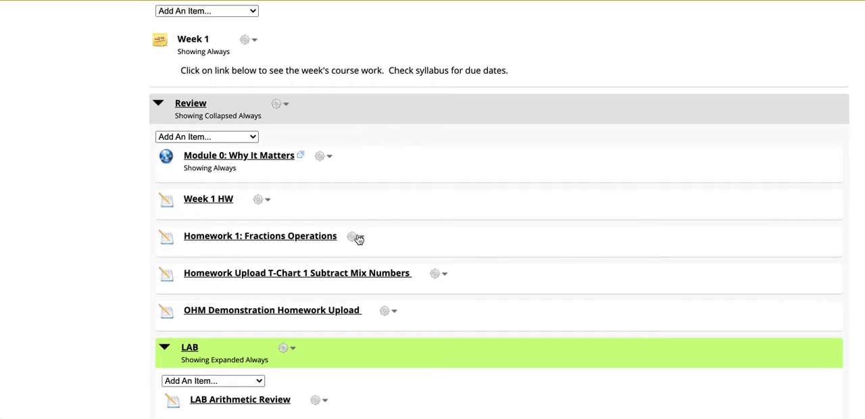
click(352, 237)
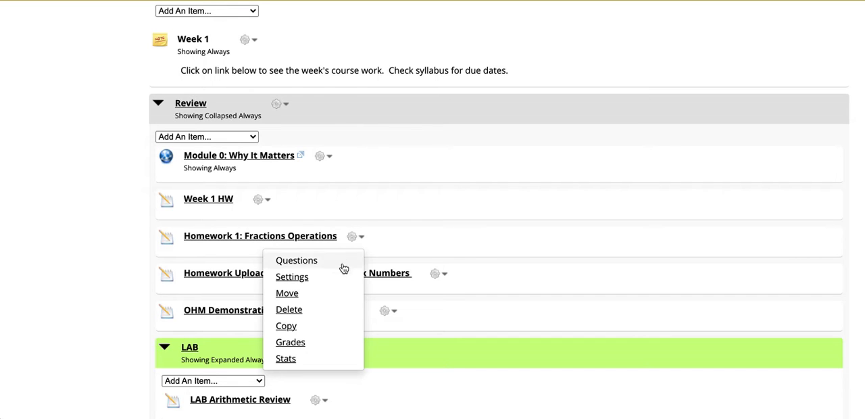
- In Homework 1's settings, set the Core Options display style to Video Cued
click(292, 276)
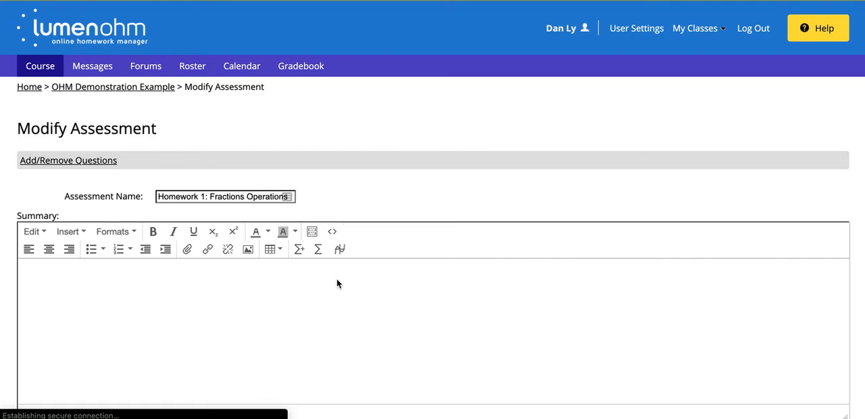
scroll(down, 3)
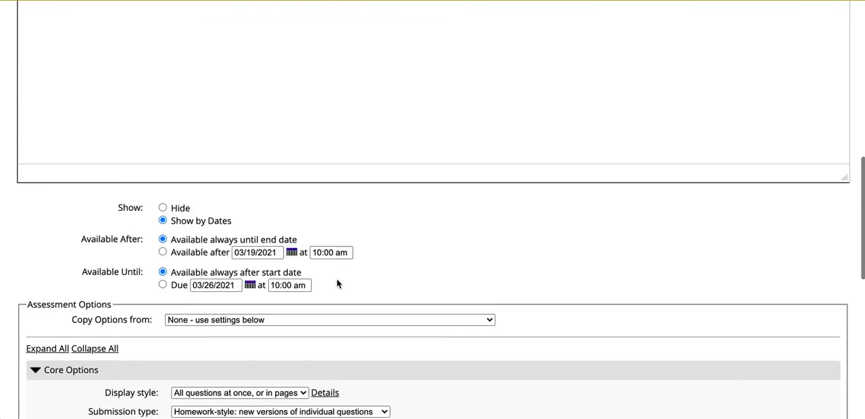
scroll(down, 3)
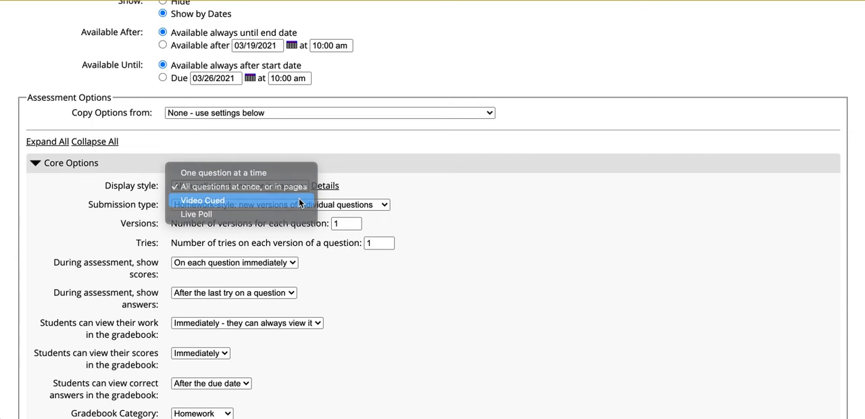
click(202, 200)
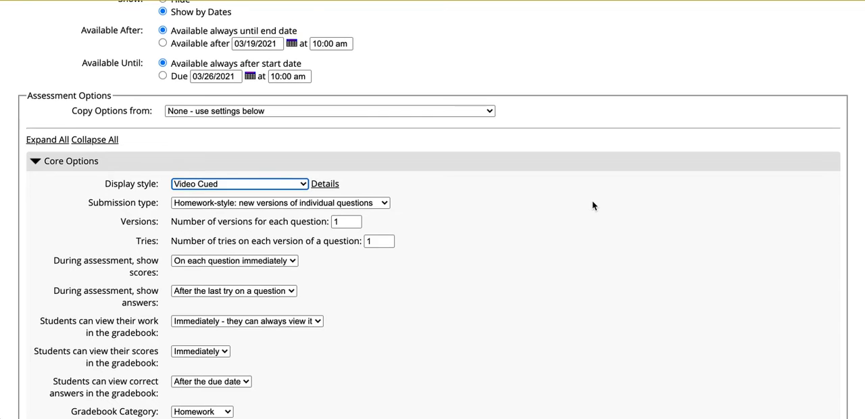
scroll(down, 3)
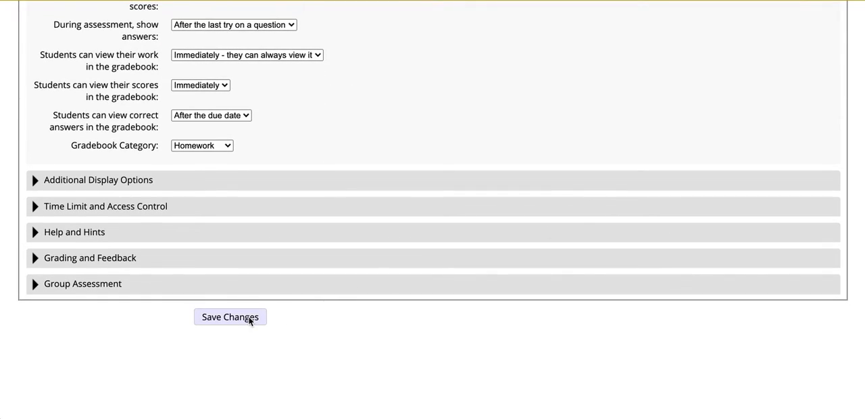
- Save the Video Cued setting and reopen Homework 1's gear menu on the course page
click(230, 316)
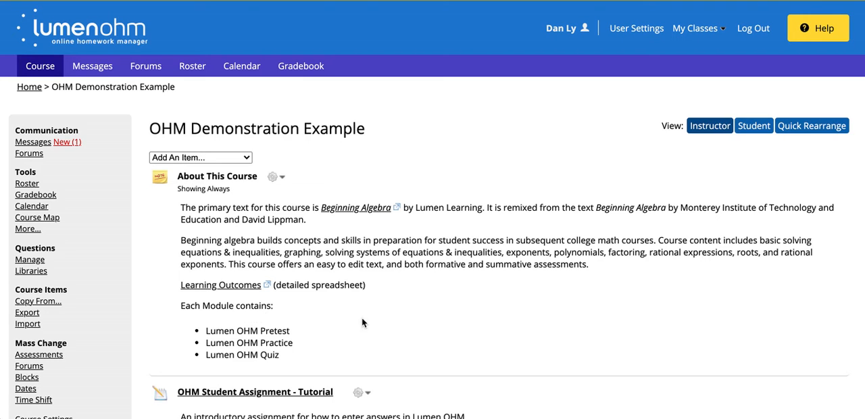
scroll(down, 3)
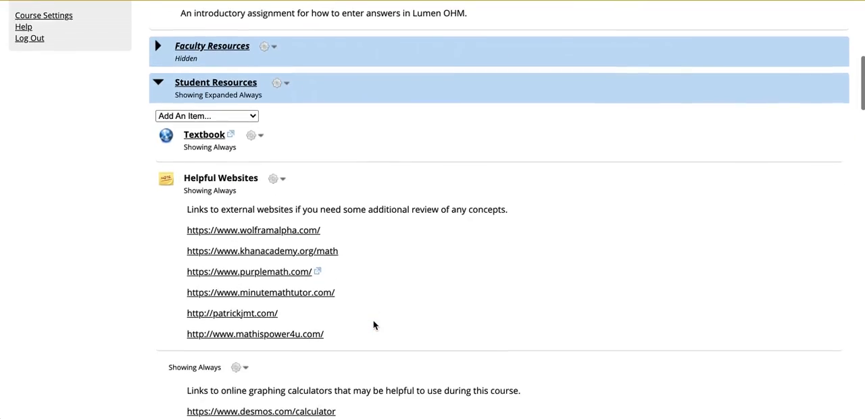
scroll(down, 3)
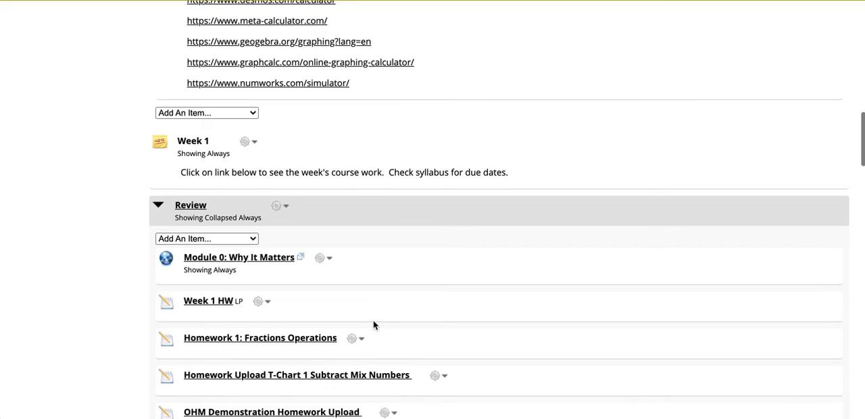
click(351, 337)
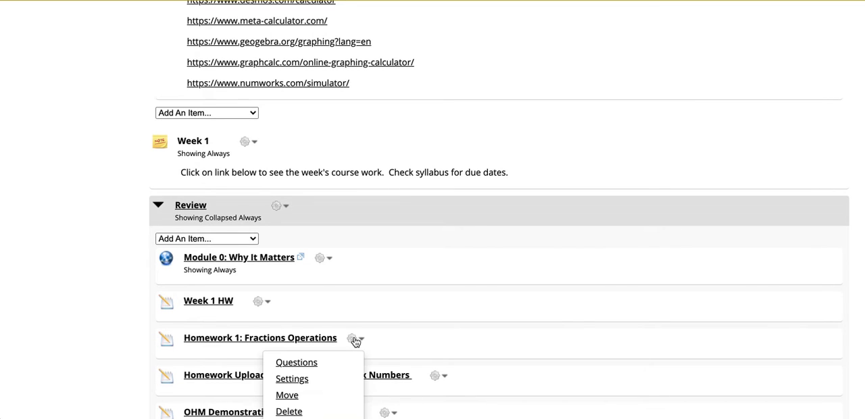
mouse_move(297, 362)
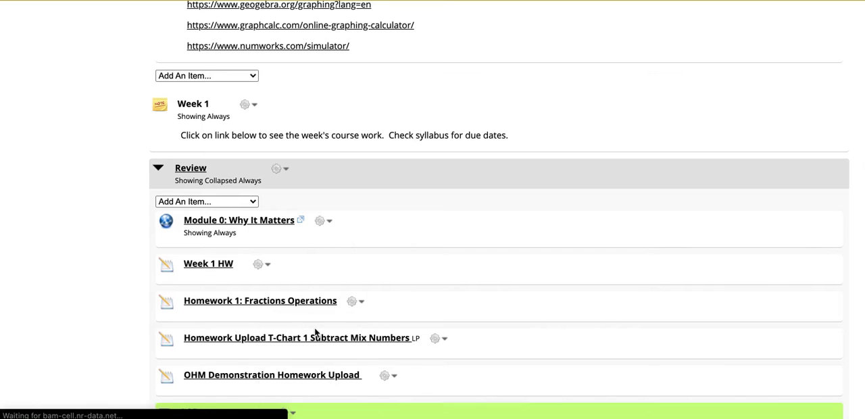
- Go to the Add/Remove Questions page listing Homework 1's three questions
click(260, 299)
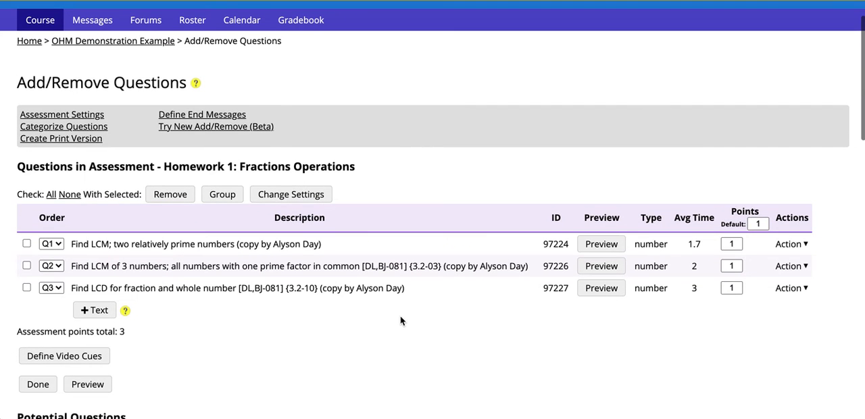
mouse_move(111, 366)
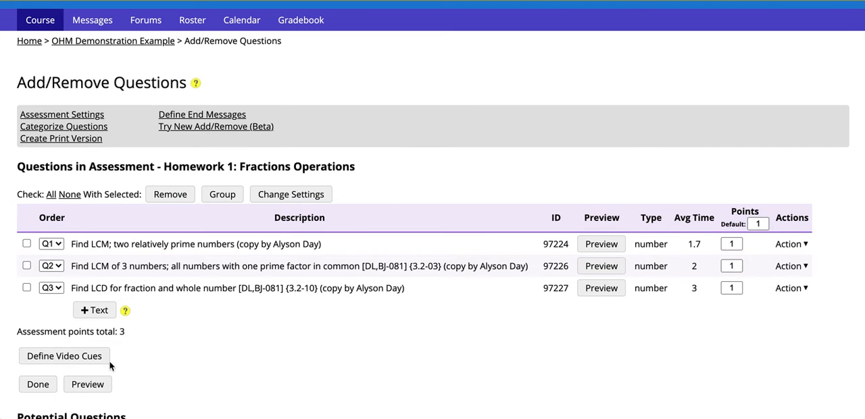
mouse_move(154, 362)
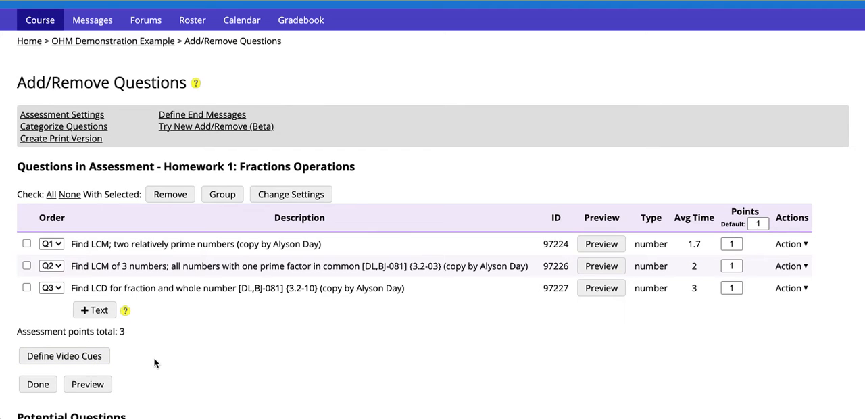
mouse_move(65, 355)
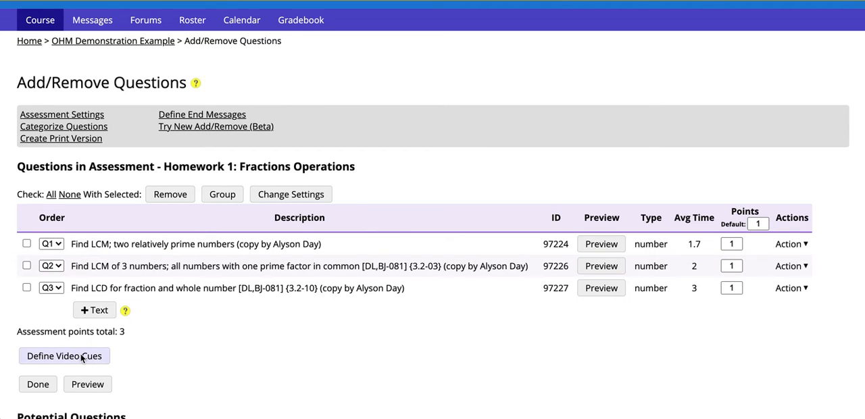
mouse_move(121, 363)
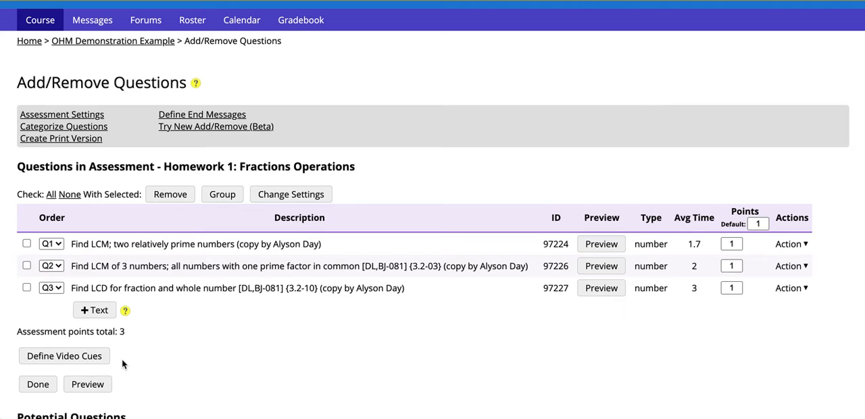
mouse_move(133, 243)
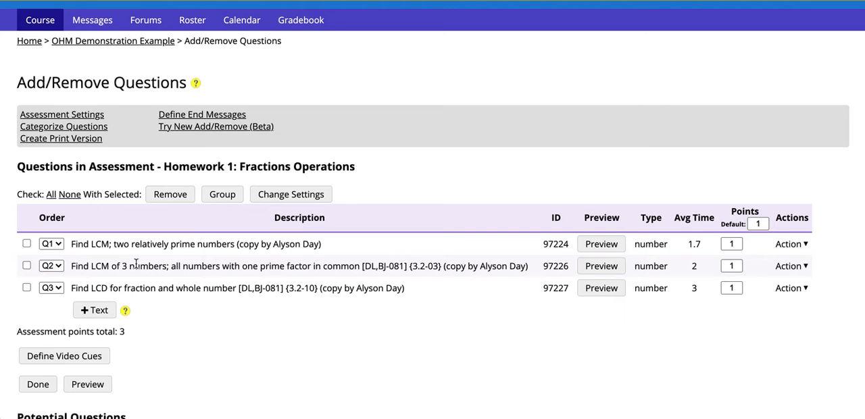
mouse_move(92, 258)
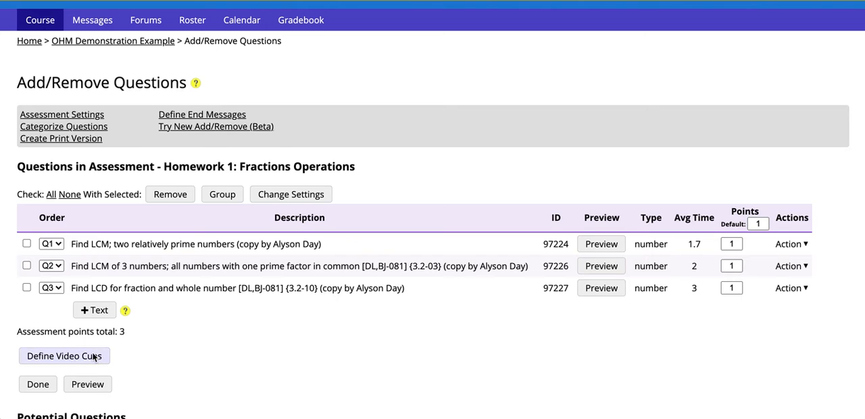
- Start Define Video Cues and reach the empty YouTube video ID box
click(64, 355)
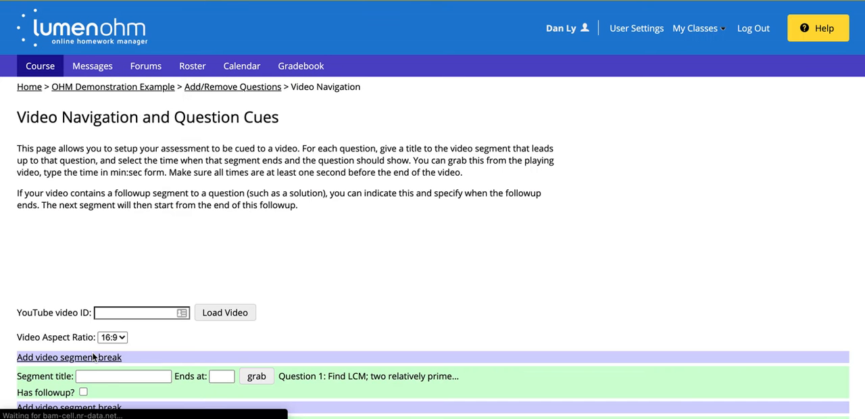
scroll(down, 3)
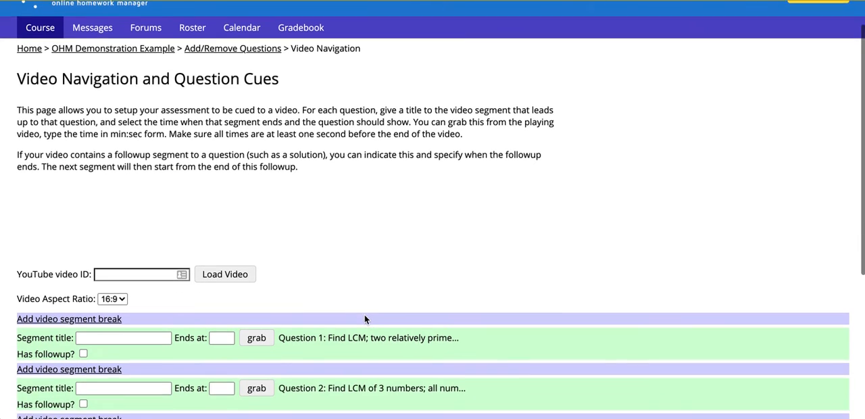
scroll(down, 3)
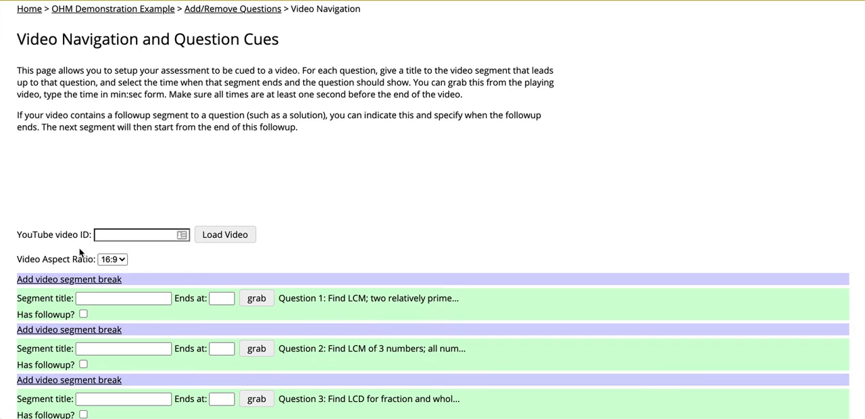
click(135, 235)
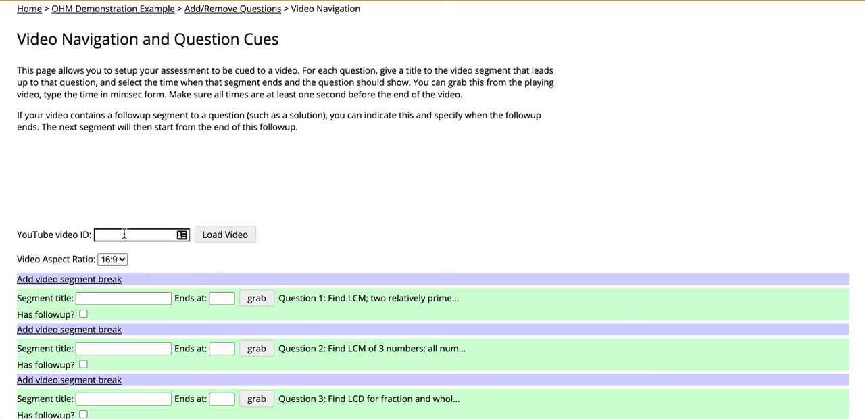
mouse_move(227, 276)
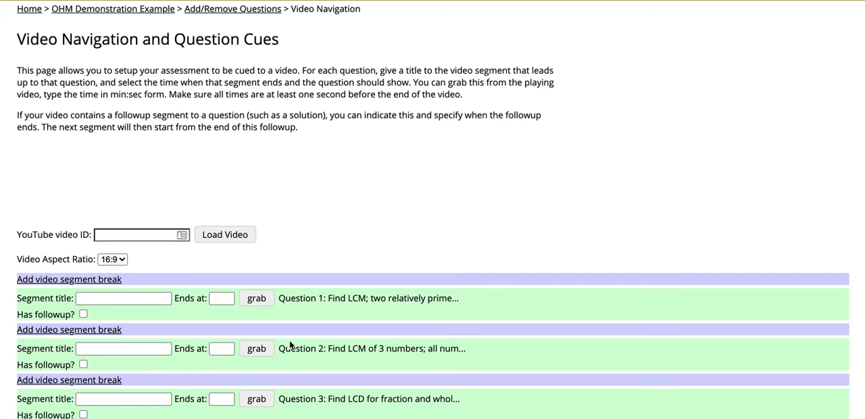
- Enter YouTube video ID wPJ6elaER3A and load the tutorial video for preview
click(138, 235)
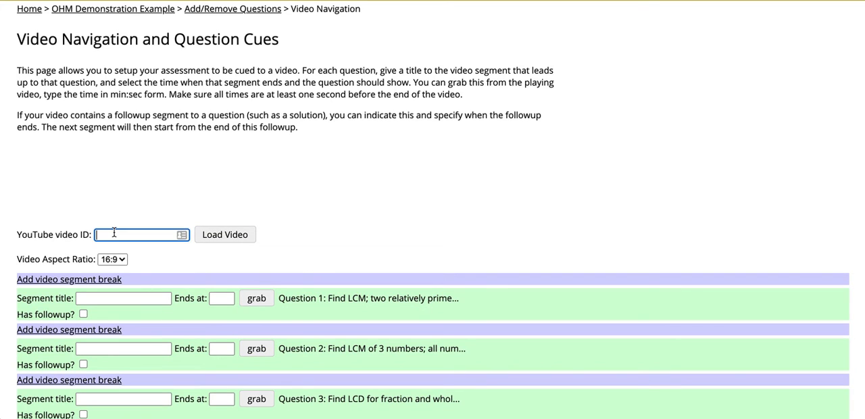
text(=wPJ6elaER3A&t=165s)
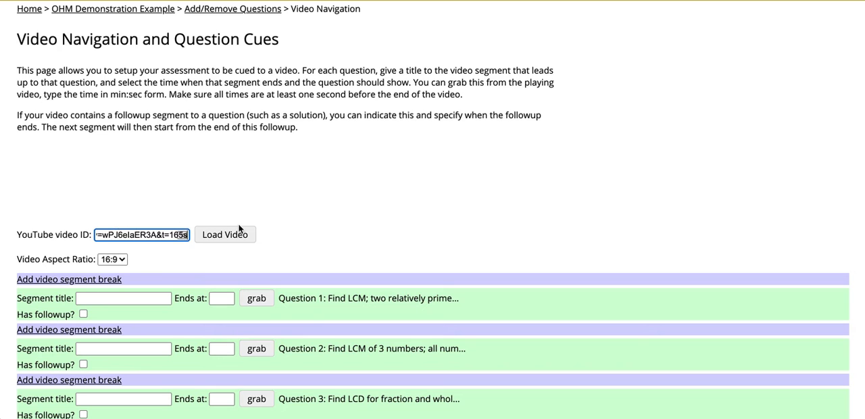
click(224, 235)
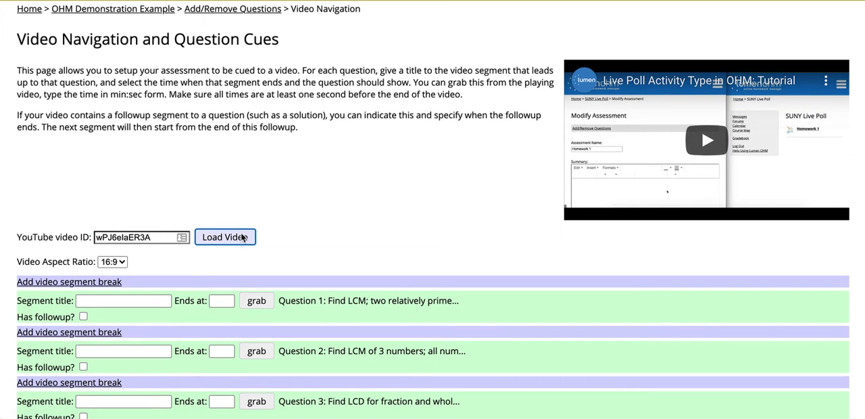
mouse_move(552, 139)
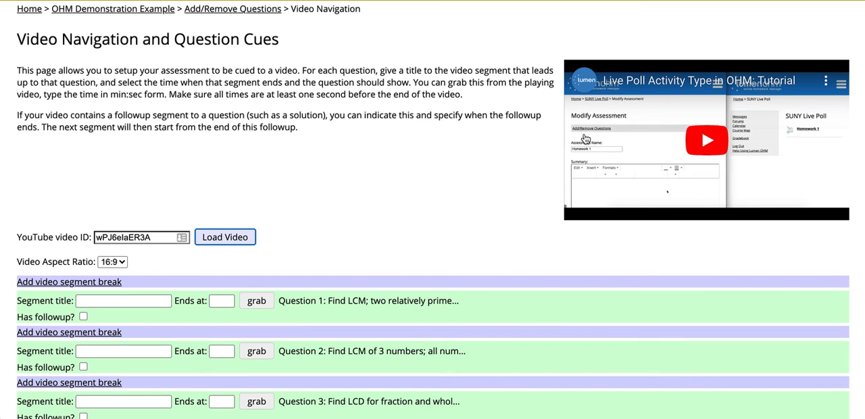
scroll(down, 3)
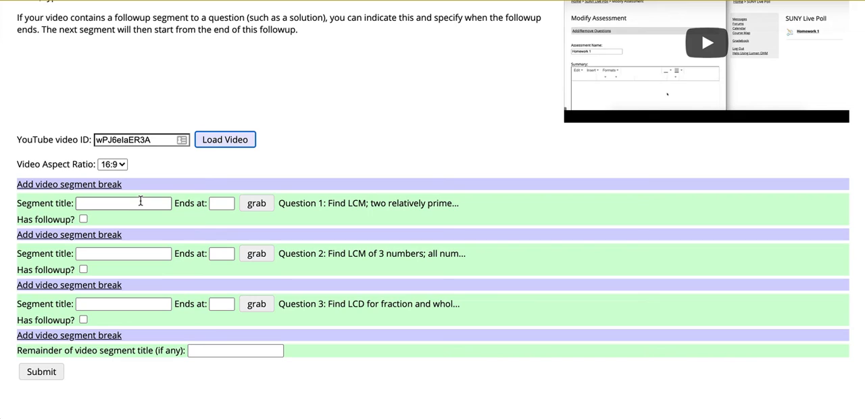
- Title the segments Question 1/2/3 Example with end times :10, :20 and :30
text(Q)
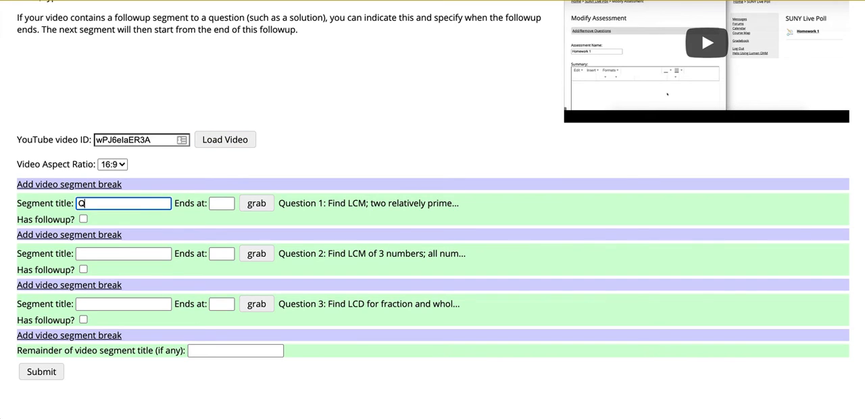
text(uestion 1 Example)
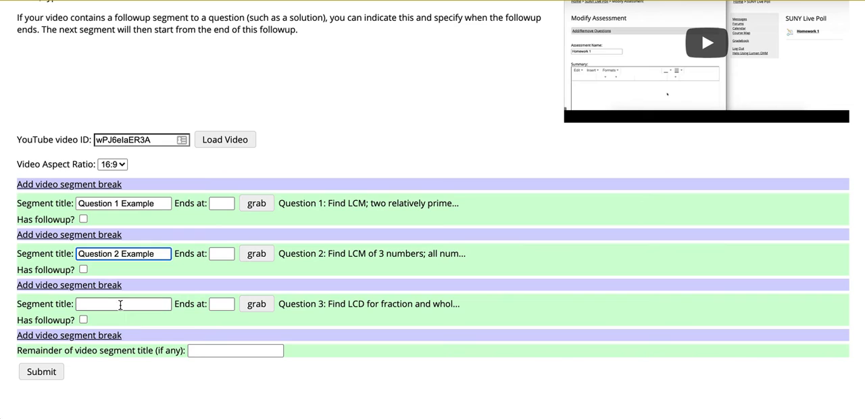
text(Question 3 E)
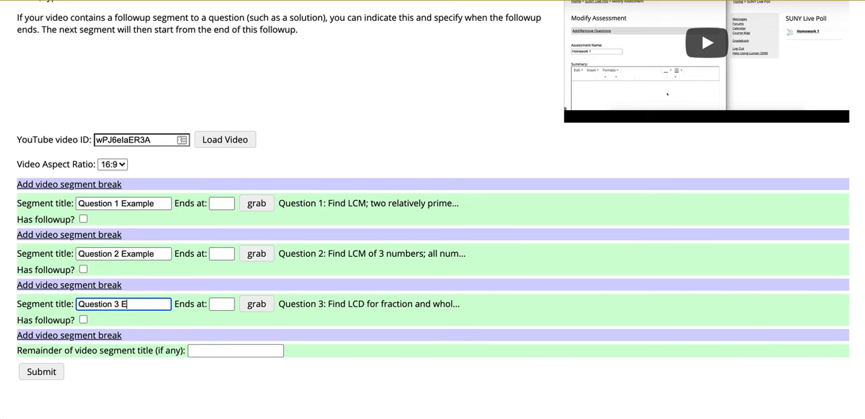
text(xample)
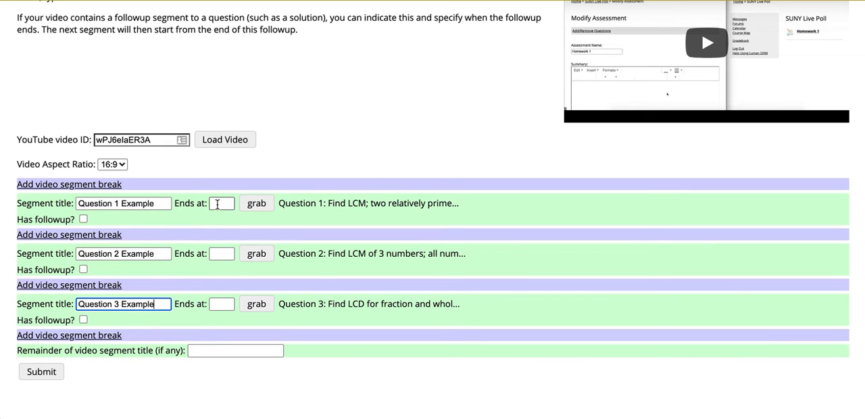
text(:1)
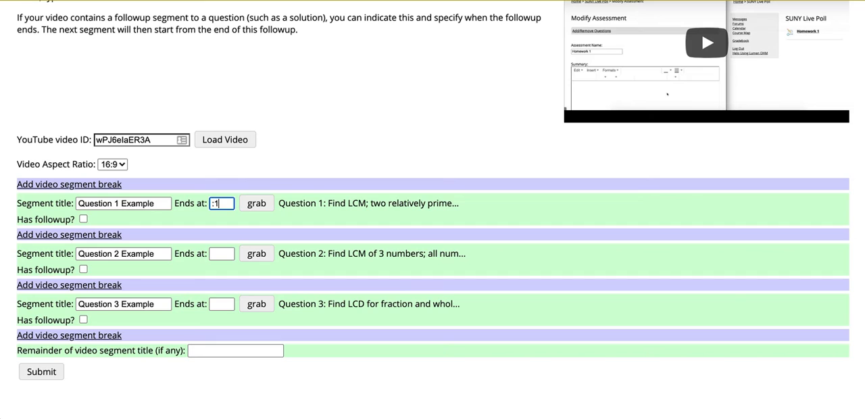
text(0)
click(221, 252)
text(:20)
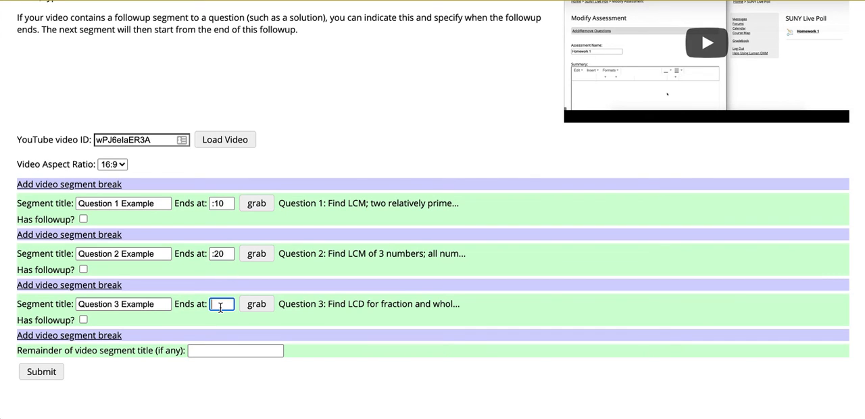
text(:30)
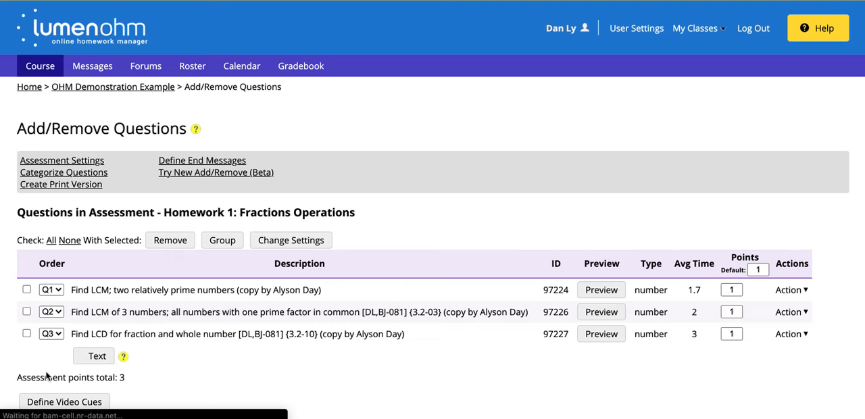
- Leave question editing with Done and reach the Review block on the course page
scroll(down, 3)
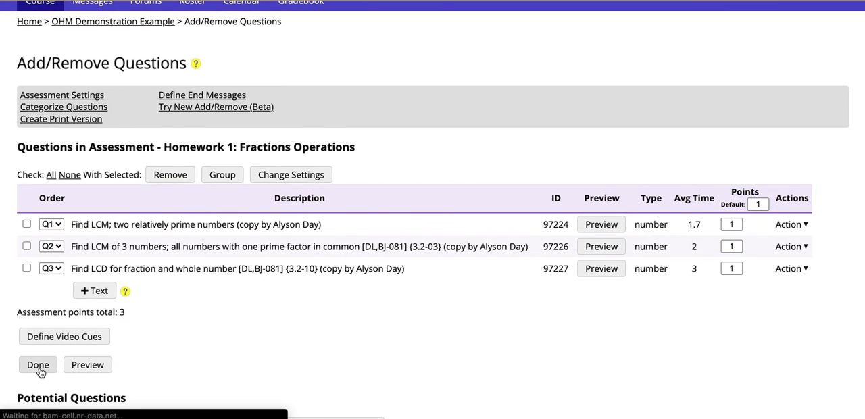
click(38, 365)
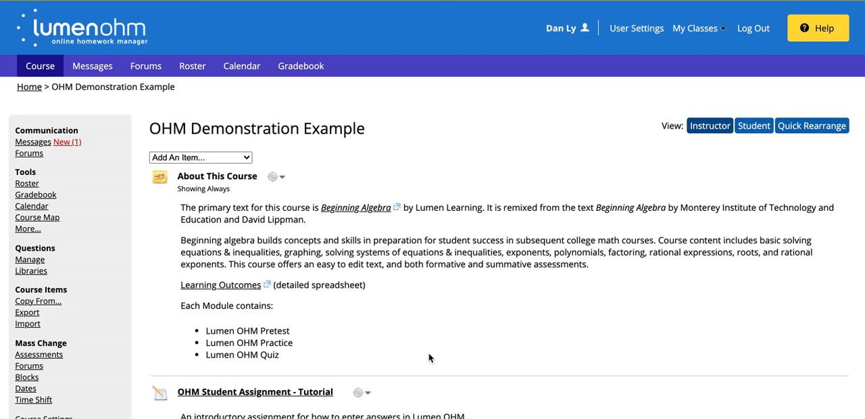
scroll(down, 3)
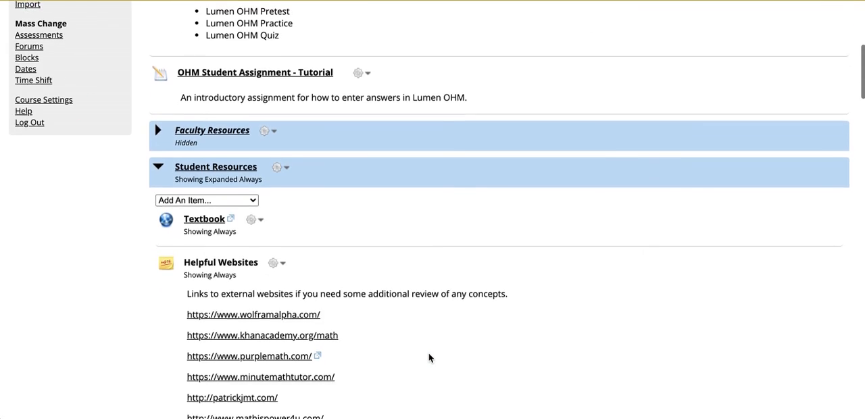
scroll(down, 3)
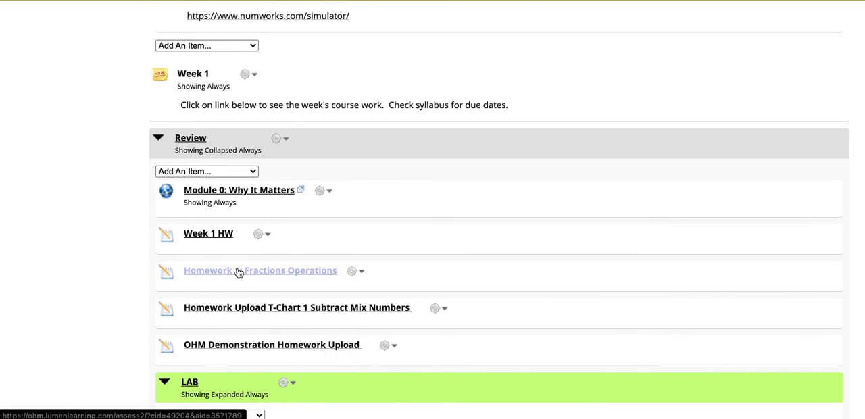
- Start Homework 1 as a student and check the segment dropdown lists the three examples
click(259, 270)
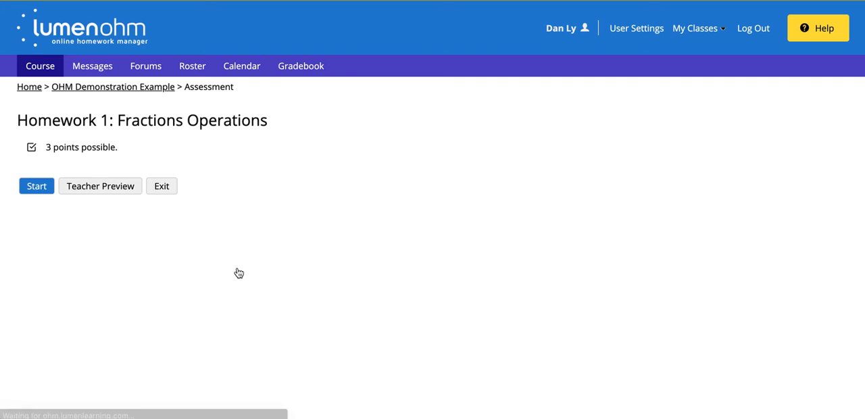
click(36, 187)
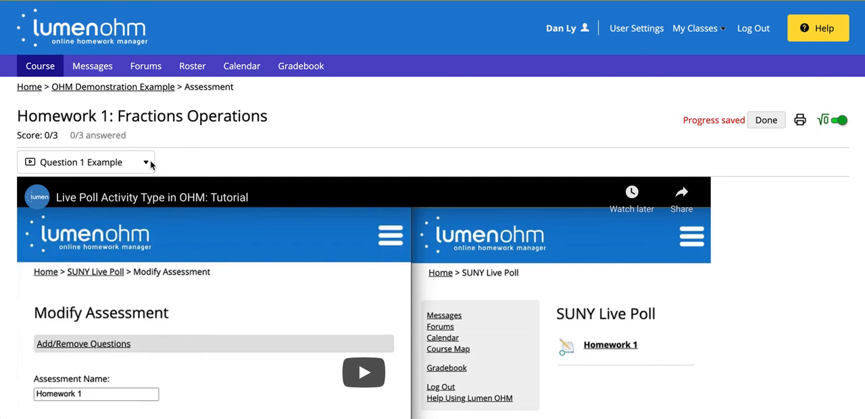
mouse_move(136, 165)
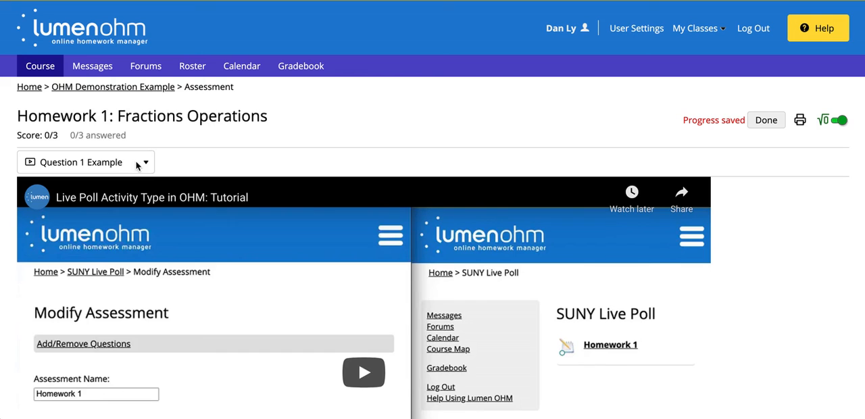
mouse_move(142, 169)
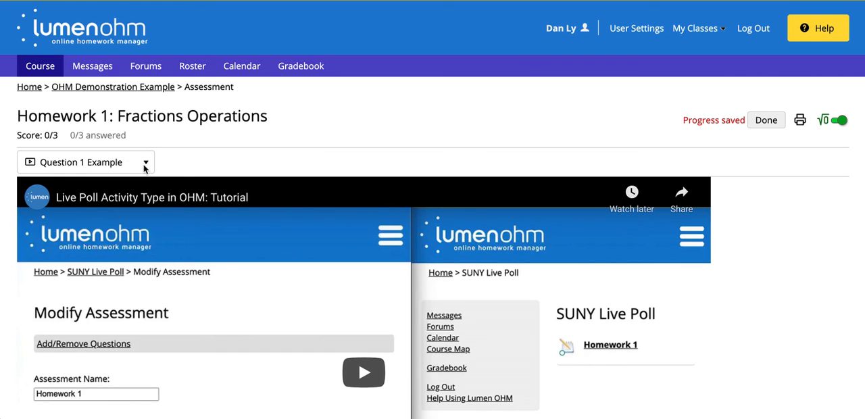
click(143, 163)
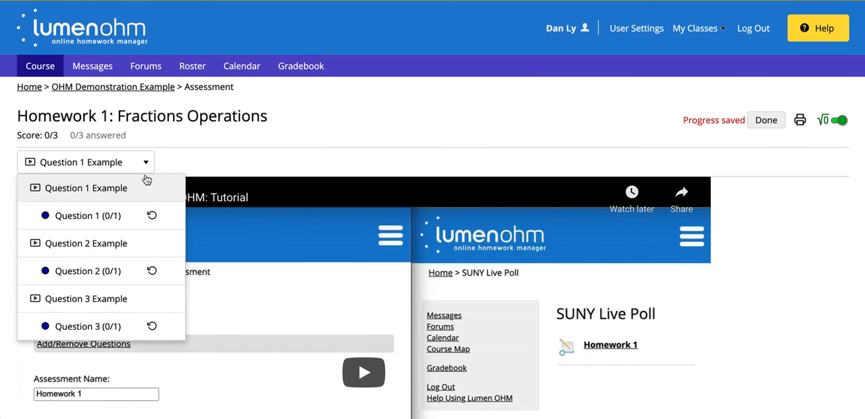
mouse_move(85, 196)
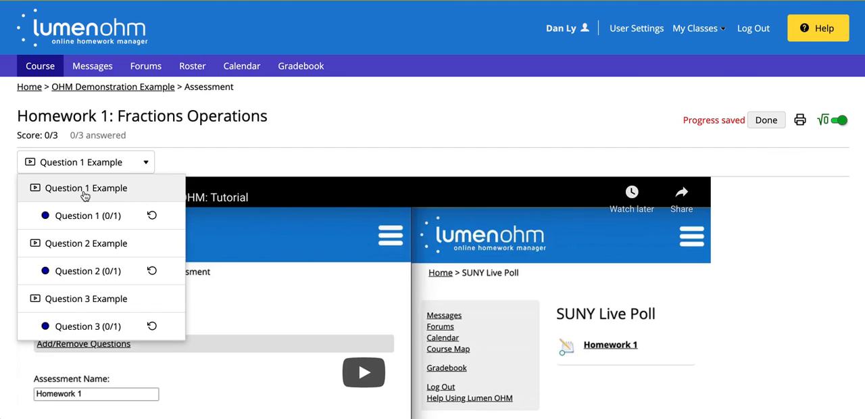
mouse_move(142, 203)
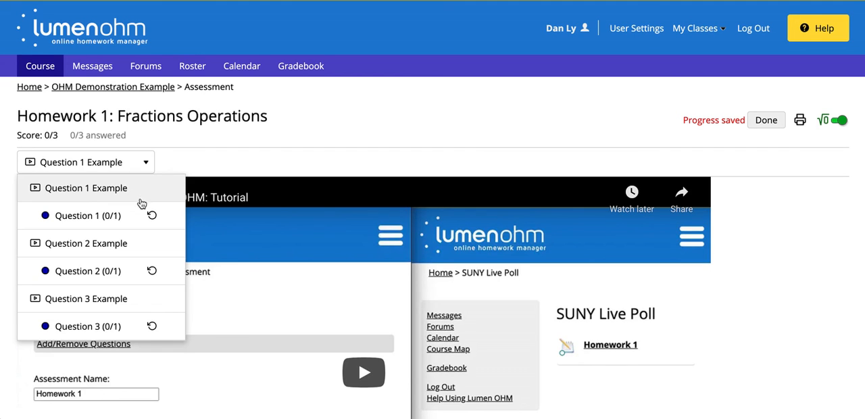
mouse_move(148, 228)
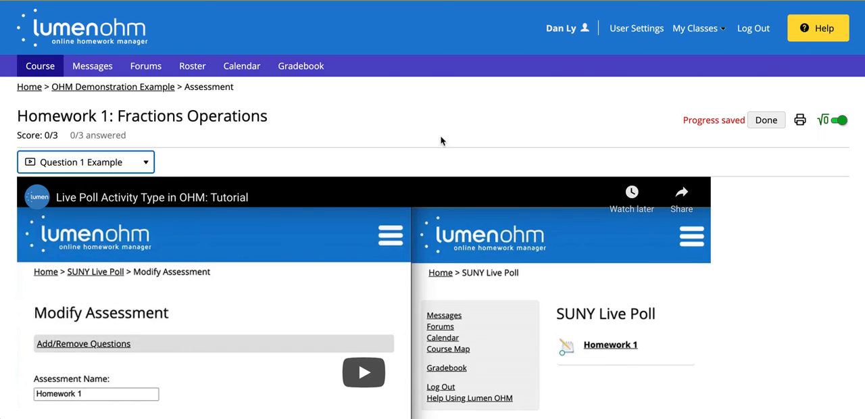
scroll(down, 3)
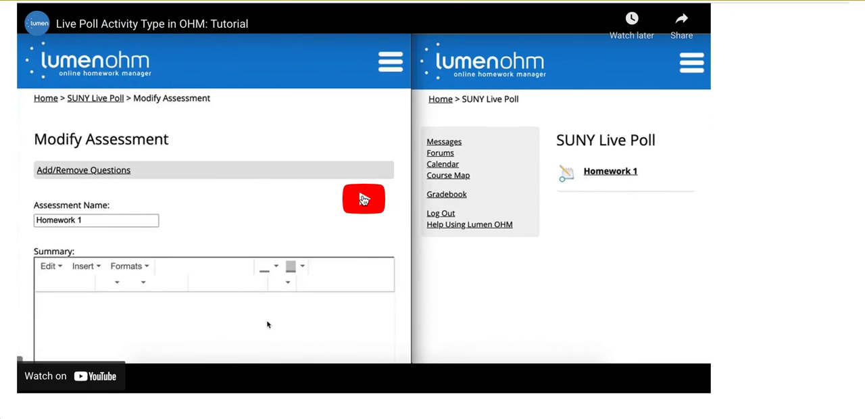
- Play the tutorial video until it pauses at the first cue showing Question 1 (LCM of 2 and 3)
click(364, 199)
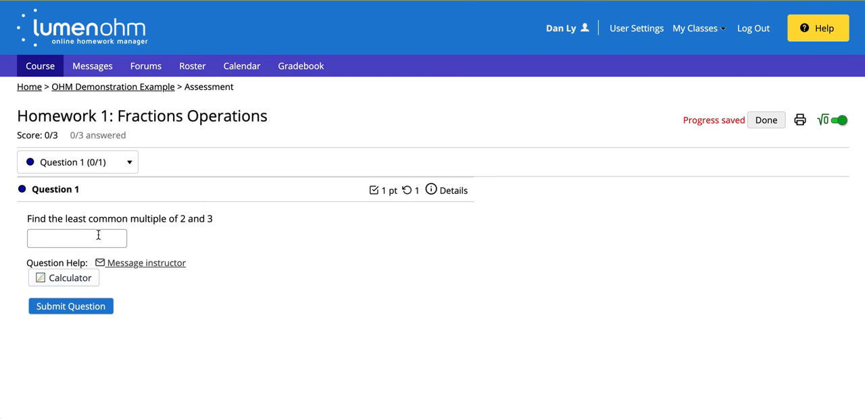
- Submit 7 as the Question 1 answer and continue the video to Question 2 Example
text(7)
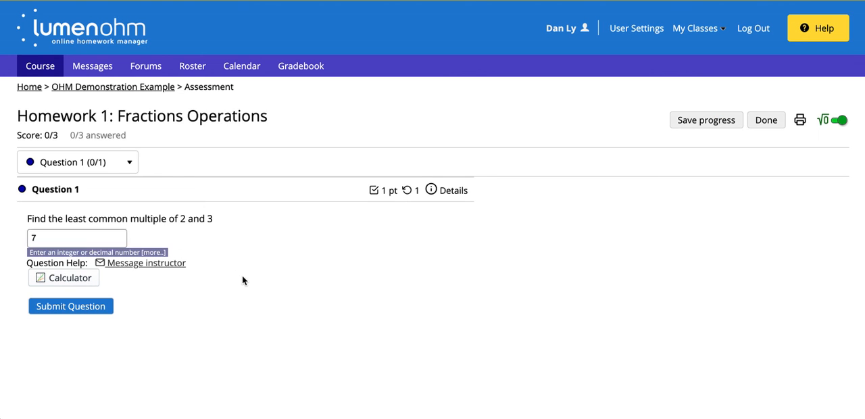
click(70, 306)
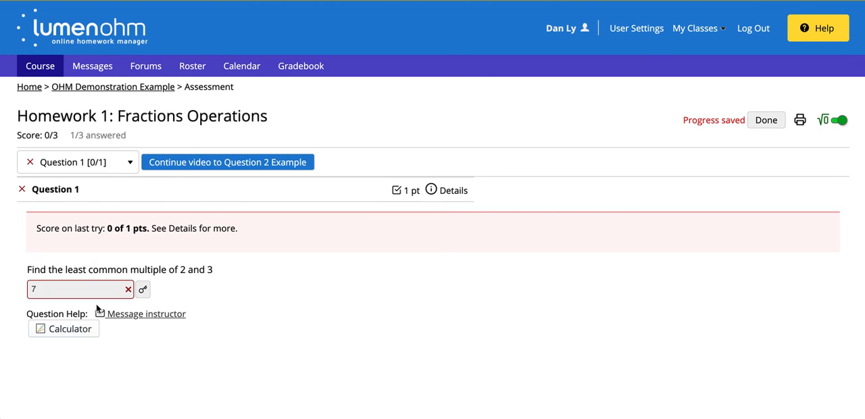
click(227, 162)
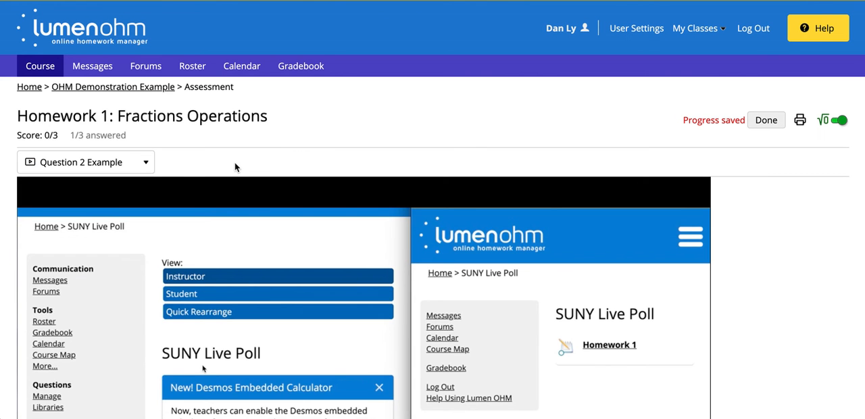
- Scroll down and let the Question 2 Example video play to its cue
scroll(down, 3)
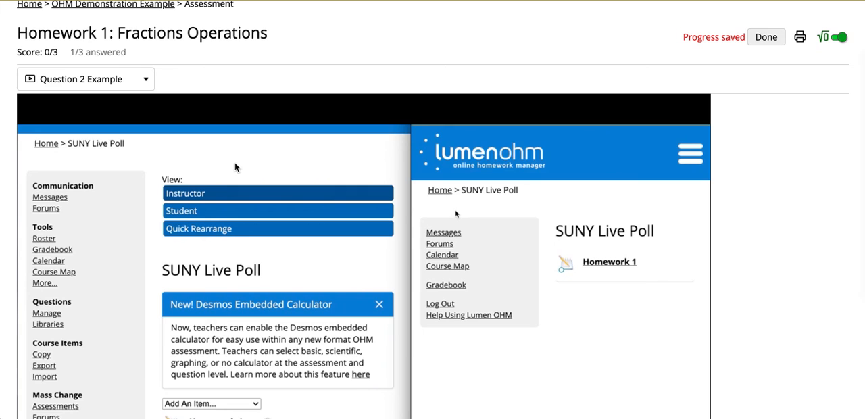
mouse_move(236, 168)
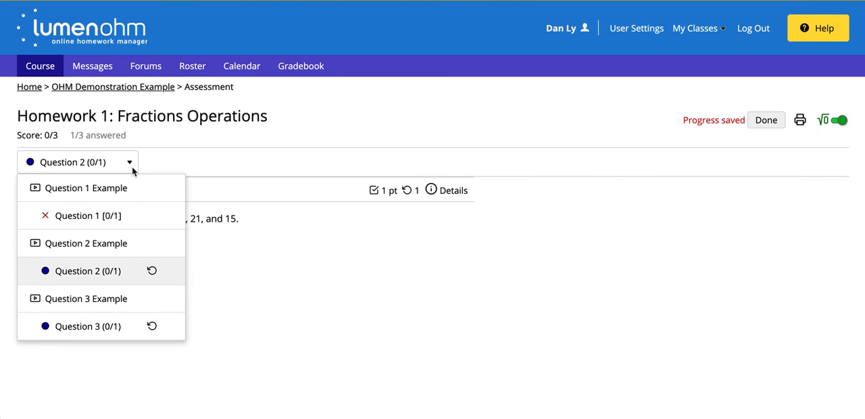
mouse_move(119, 262)
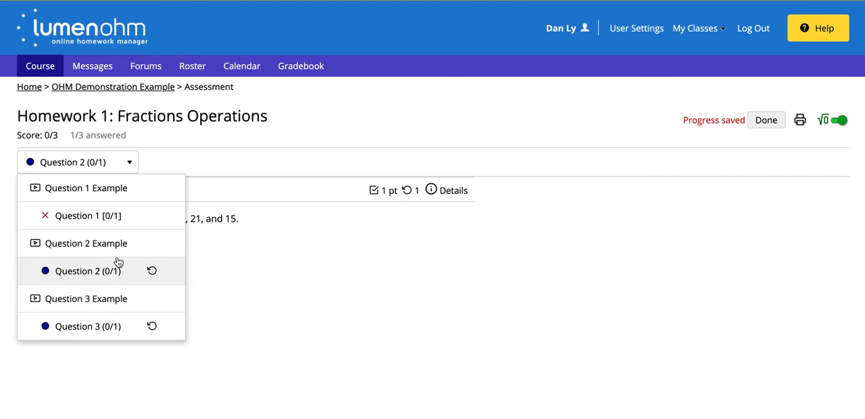
- Expand the question navigation list showing Question 1 wrong and Questions 2-3 unanswered
click(88, 271)
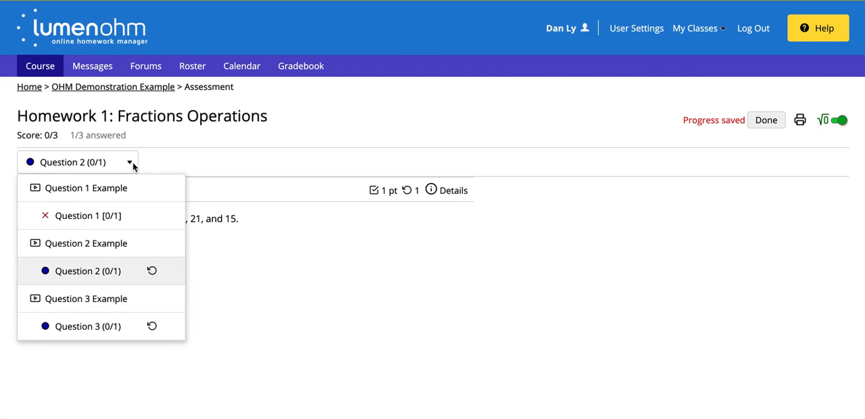
mouse_move(88, 216)
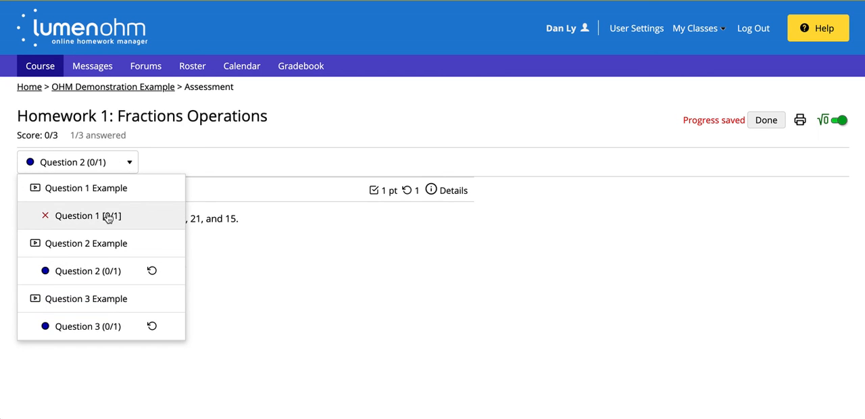
mouse_move(87, 188)
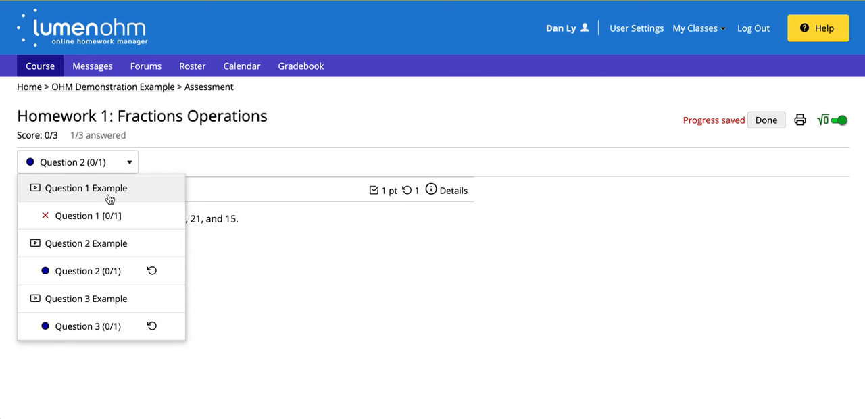